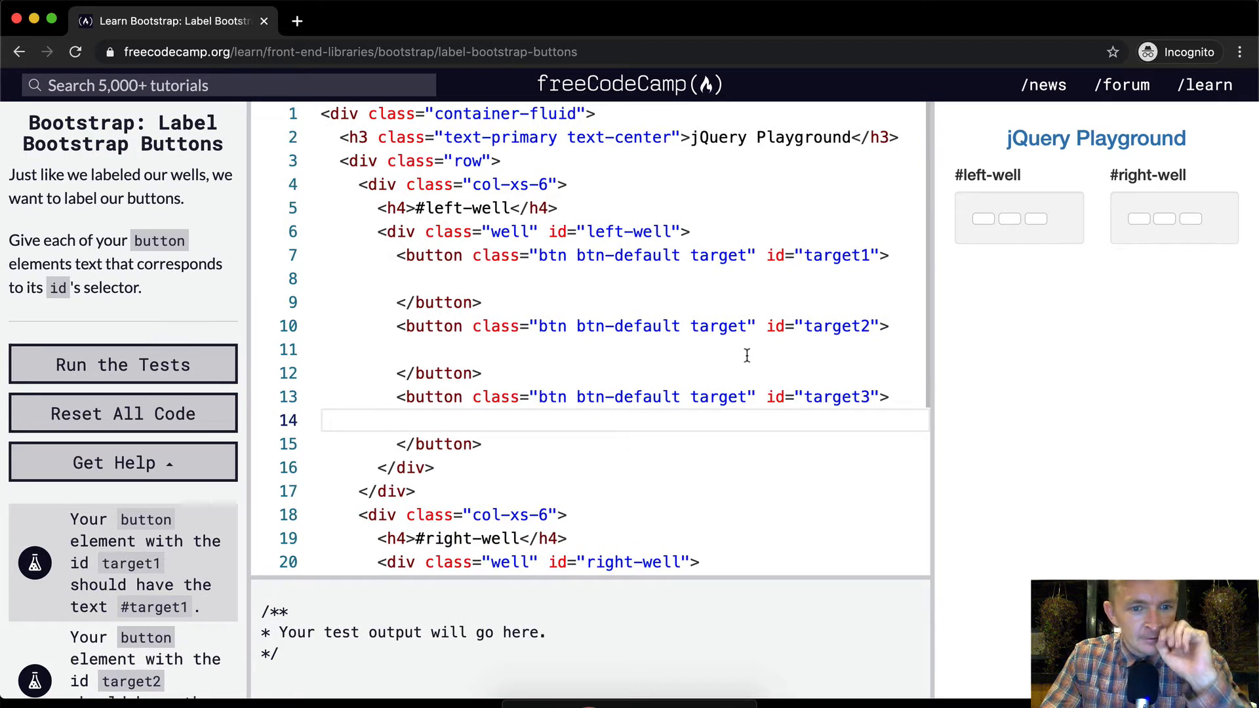
{"action": "mouse_move", "coordinate": [79, 273]}
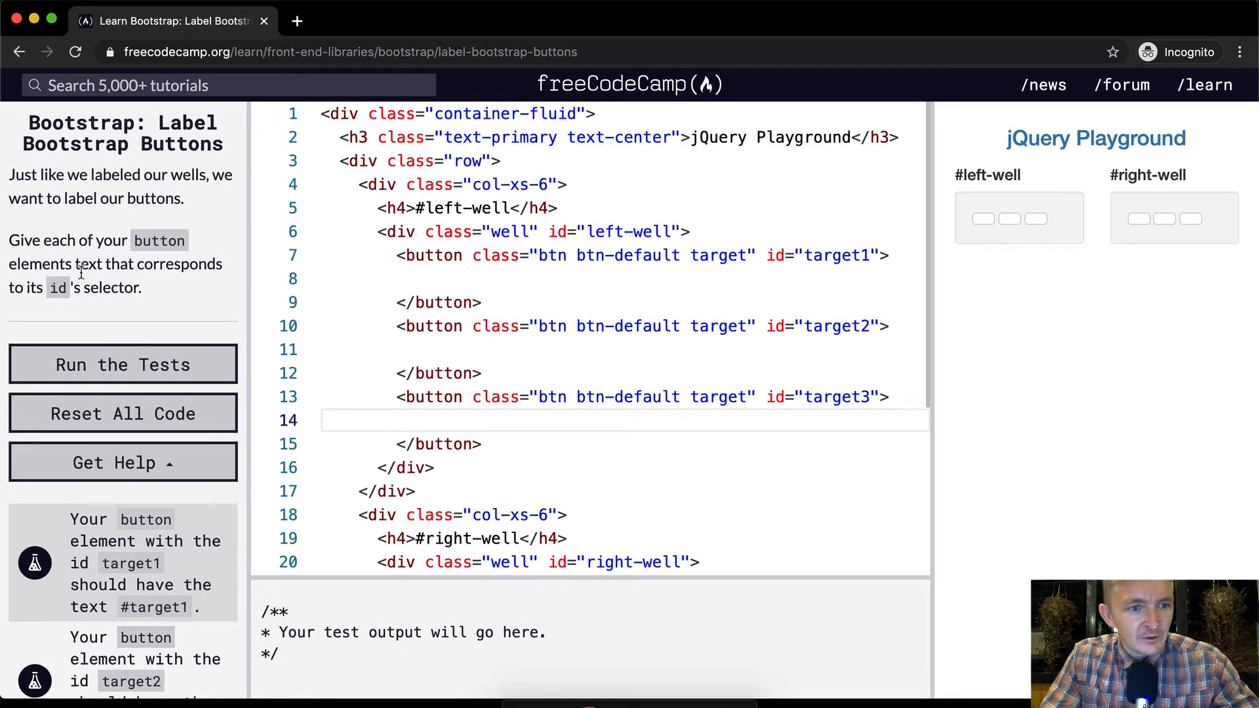
{"action": "mouse_move", "coordinate": [132, 301]}
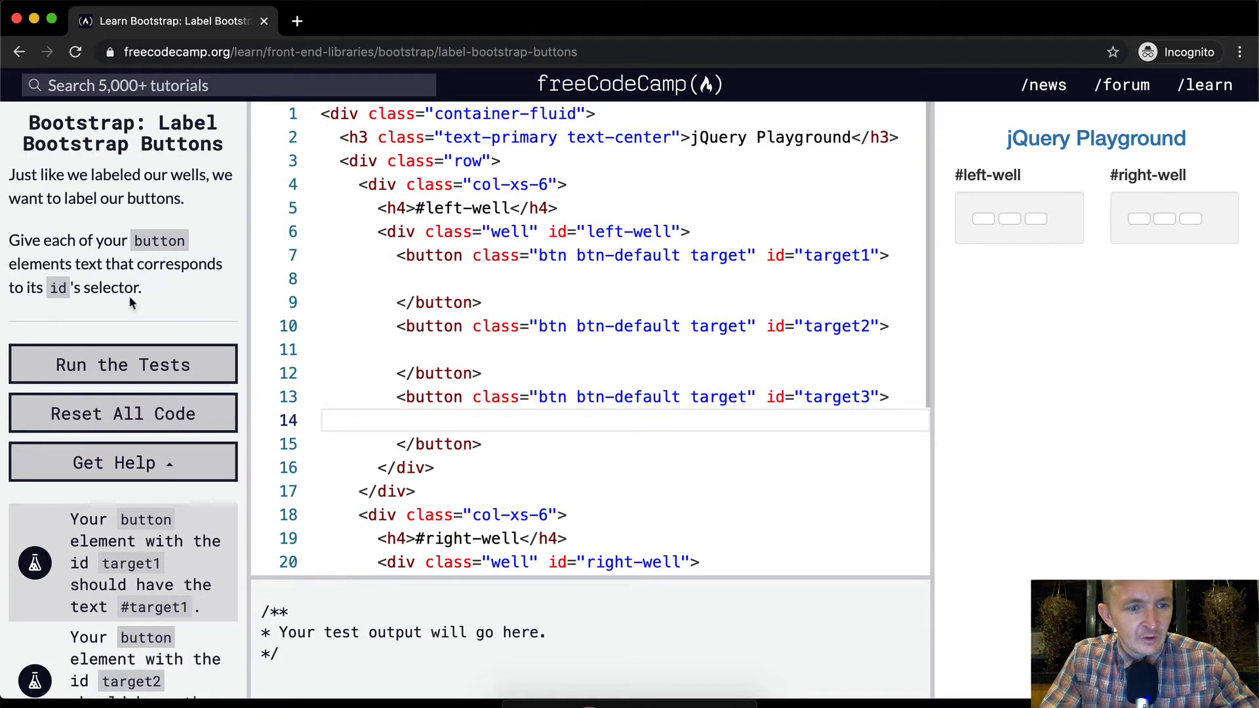
Review the challenge code and collapse the blank lines inside the target5 and target6 buttons
{"action": "scroll", "scroll_direction": "down", "scroll_amount": 3}
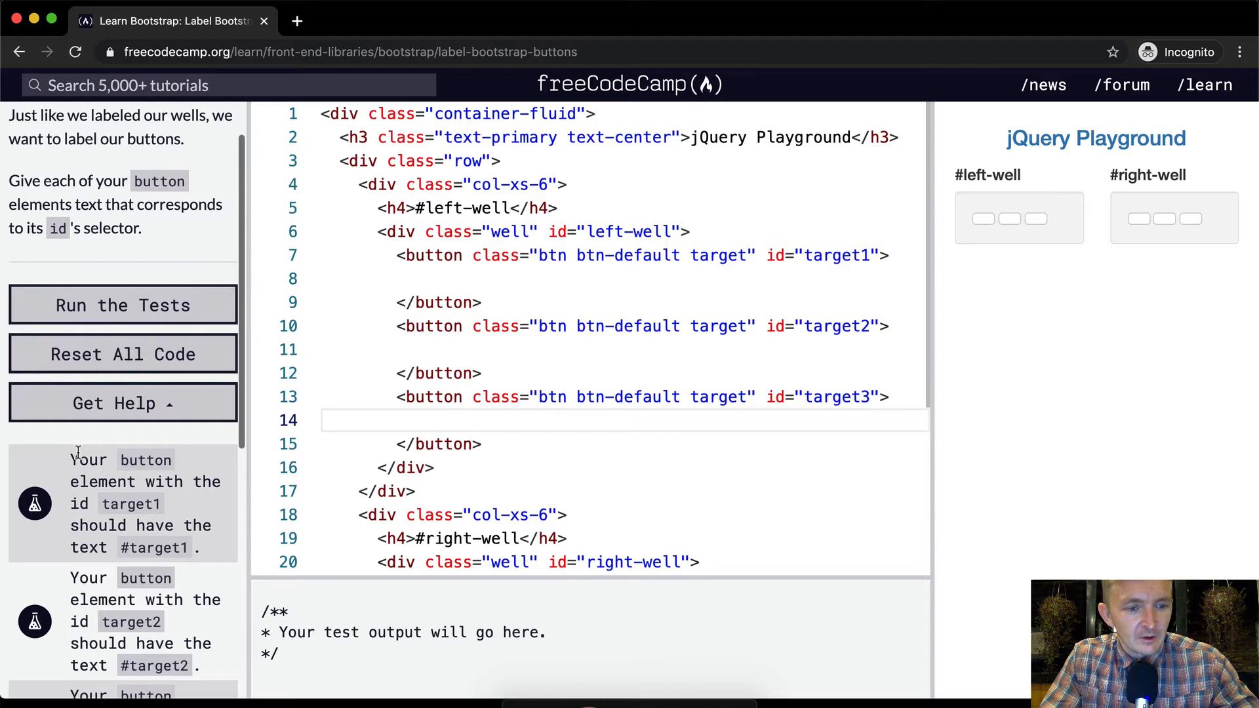
{"action": "double_click", "coordinate": [835, 256]}
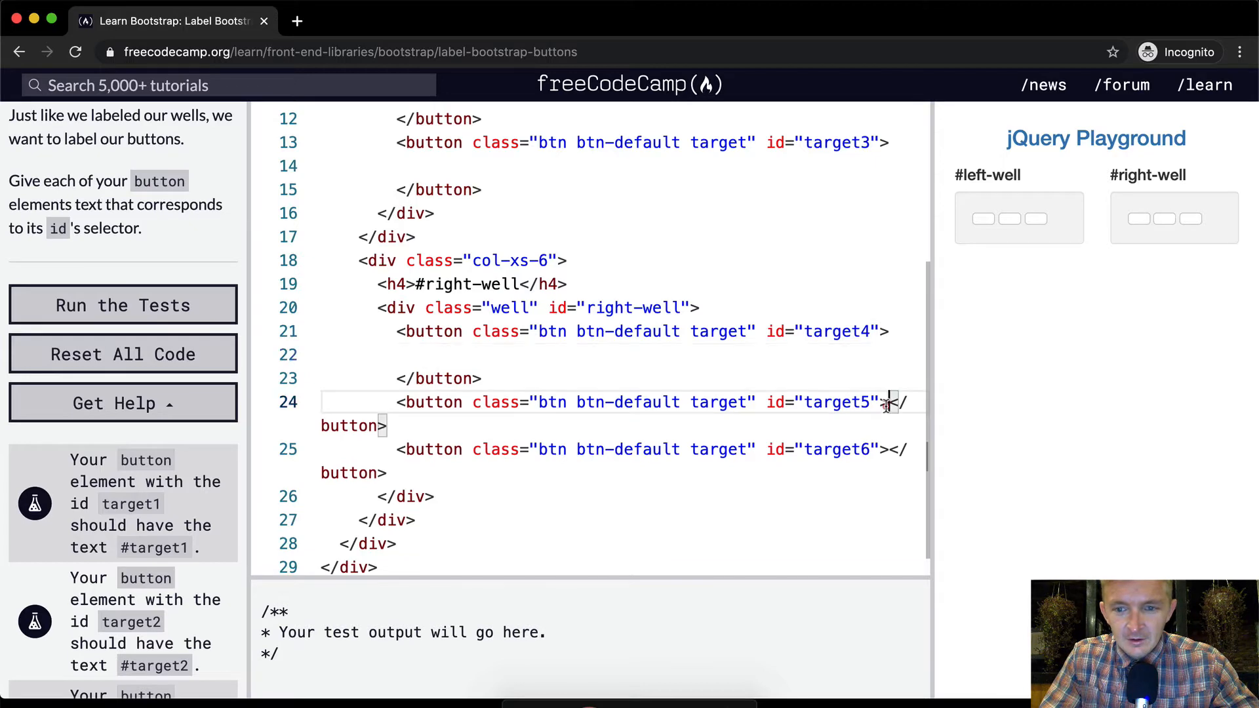
Label buttons target1 through target4 with their own ids, #target1 to #target4
{"action": "key", "text": "Enter"}
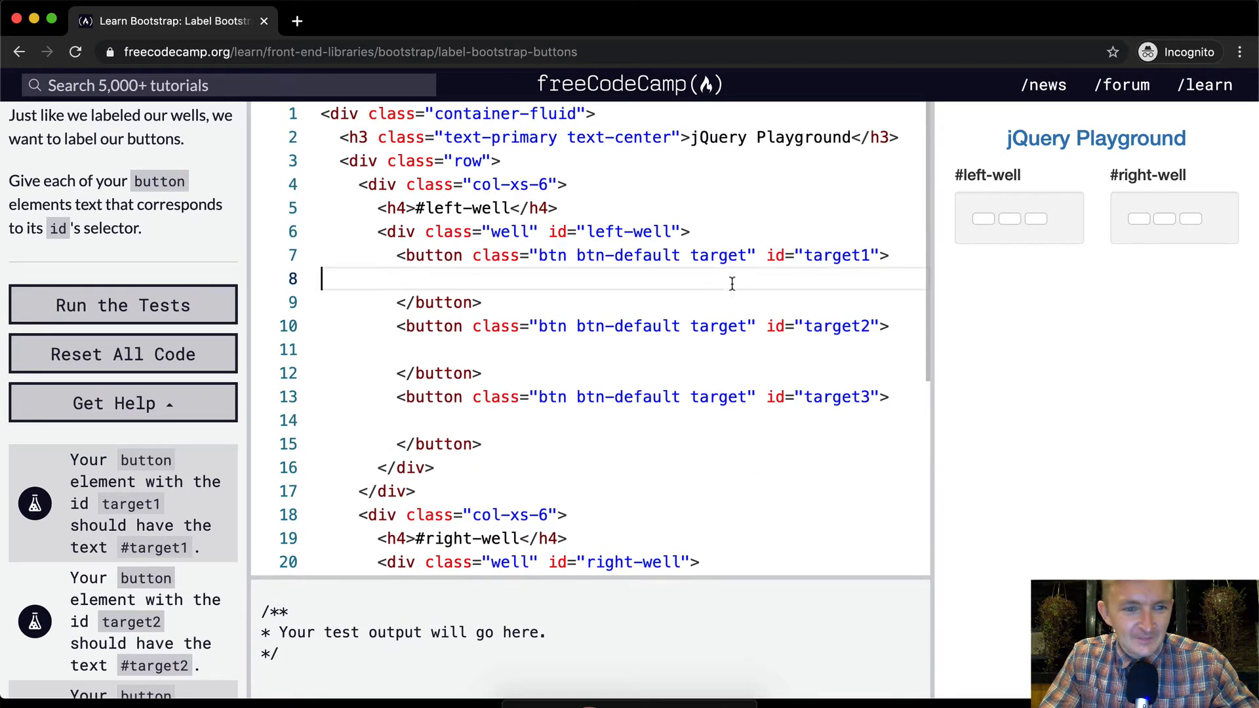
{"action": "type", "text": "#"}
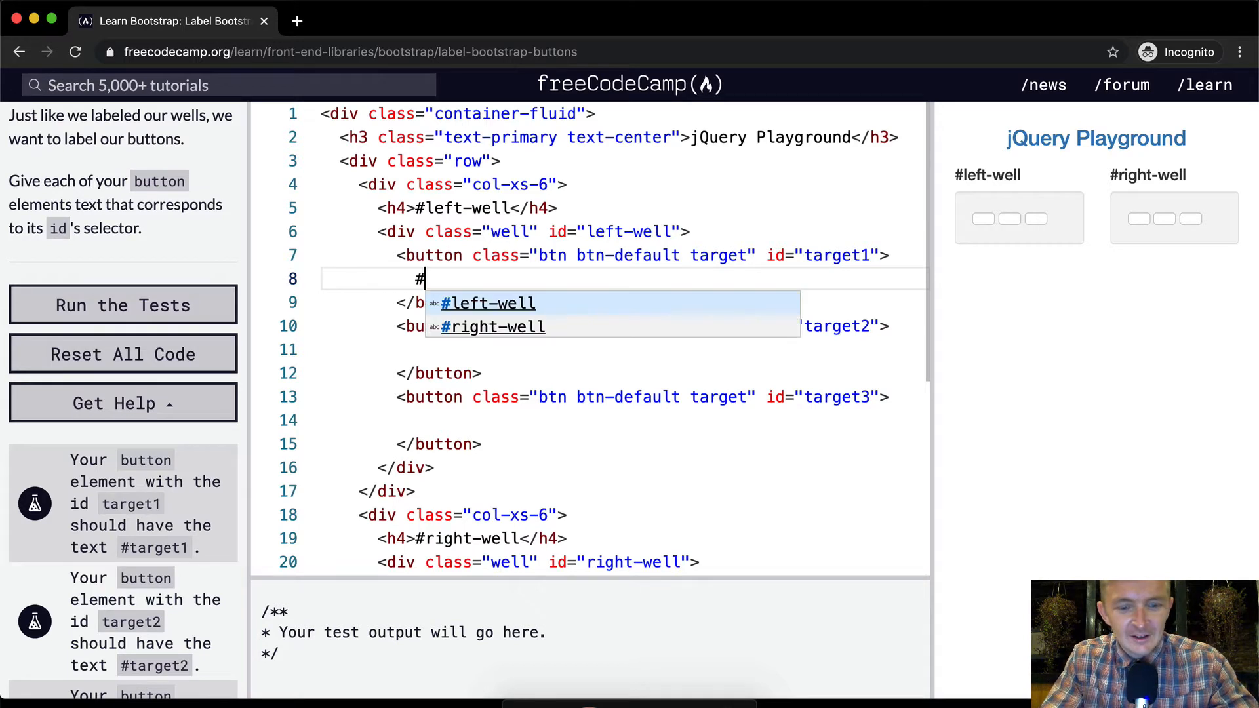
{"action": "type", "text": "target1"}
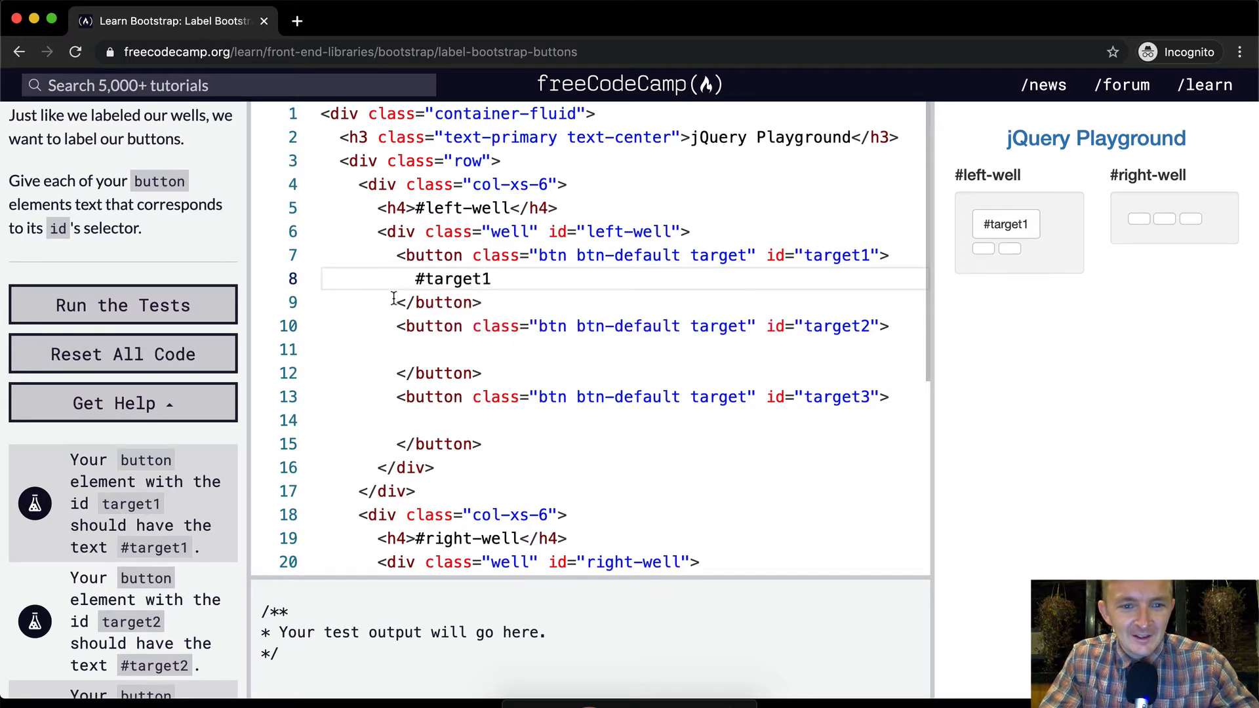
{"action": "left_click", "coordinate": [535, 349]}
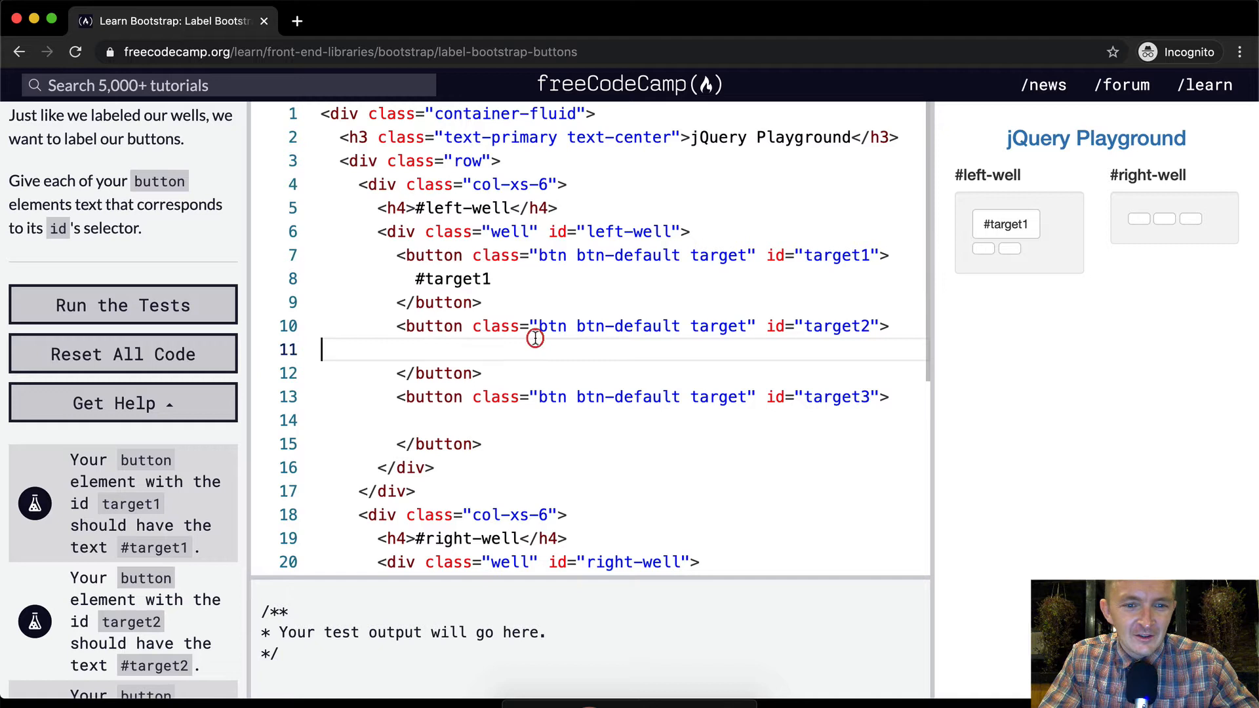
{"action": "type", "text": "#target2"}
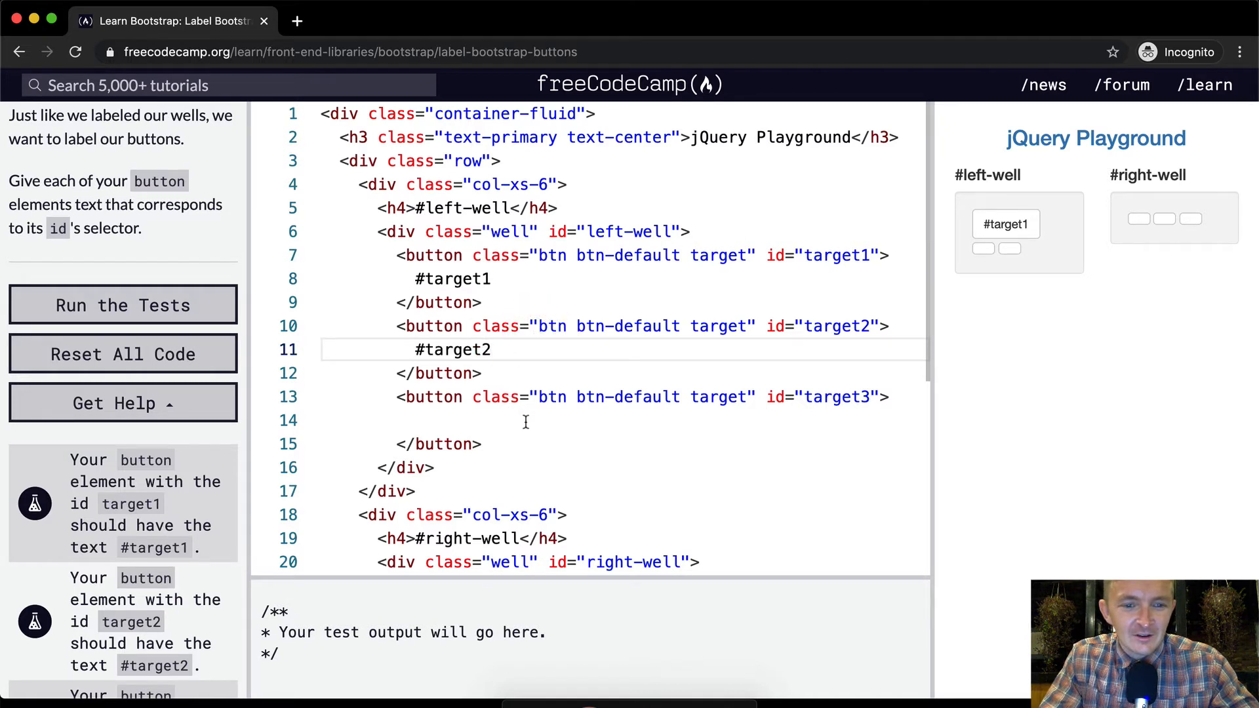
{"action": "type", "text": "#target3"}
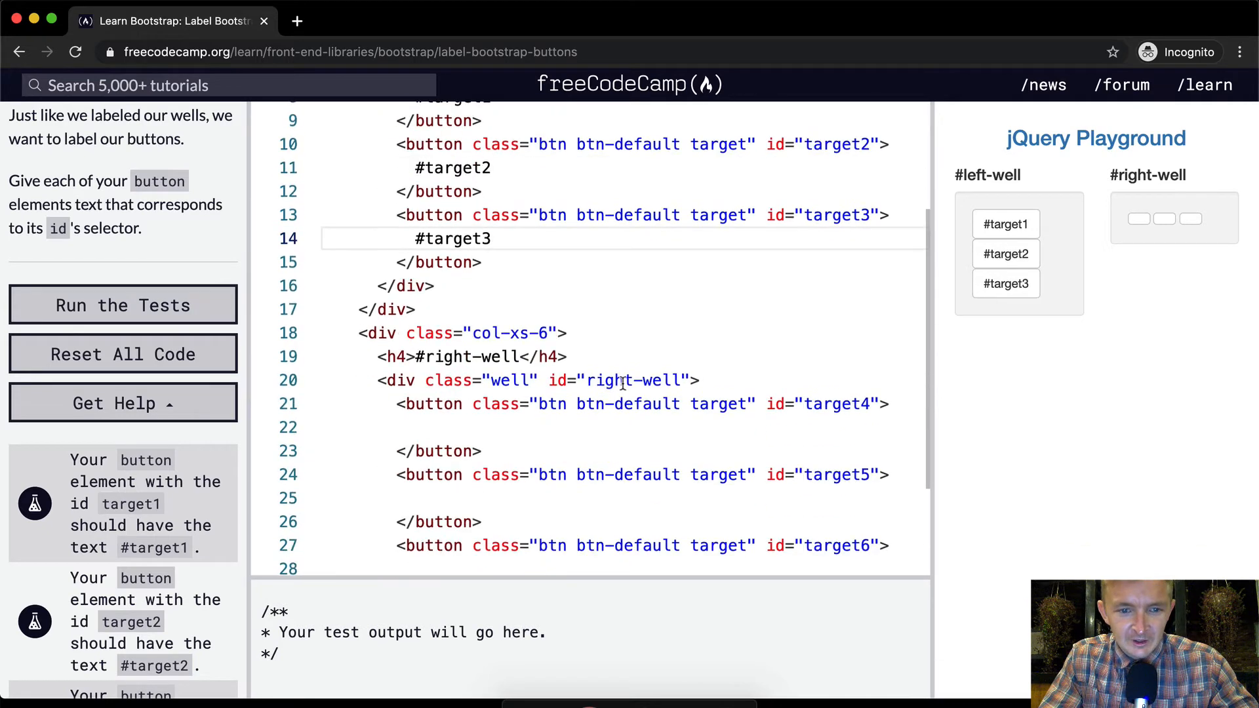
{"action": "type", "text": "#target1"}
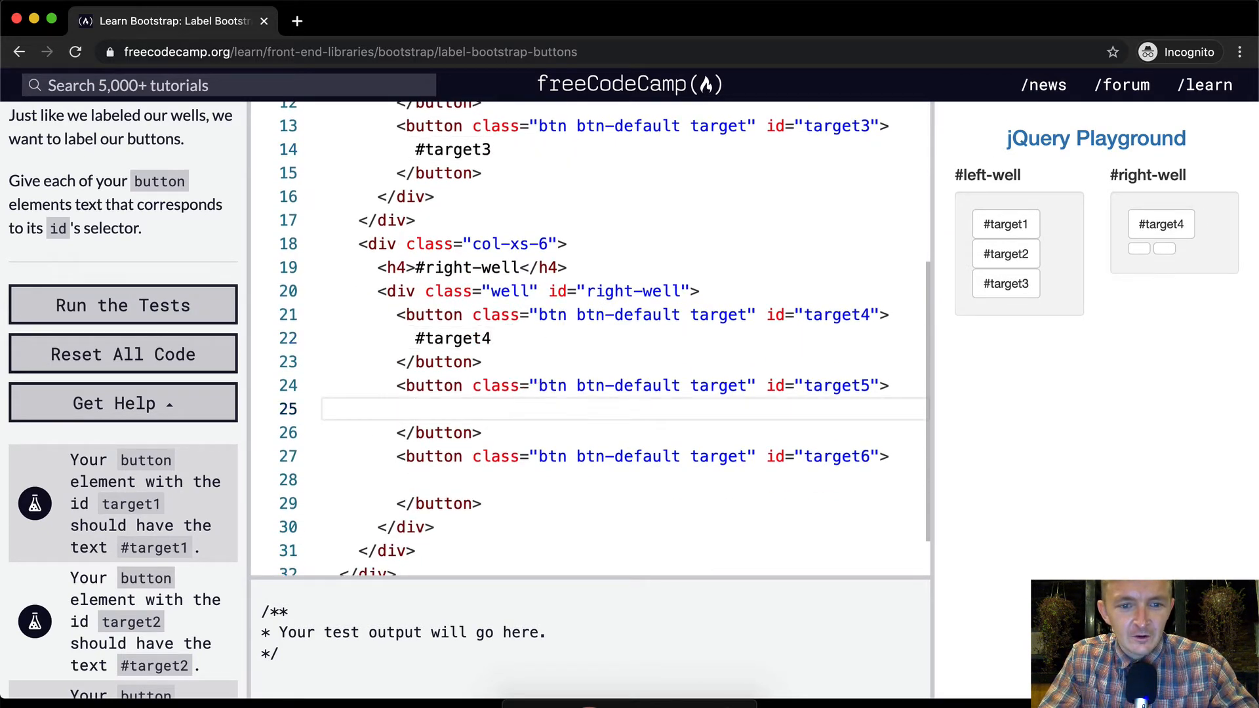
Label the target5 and target6 buttons with #target5 and #target6
{"action": "type", "text": "#target5"}
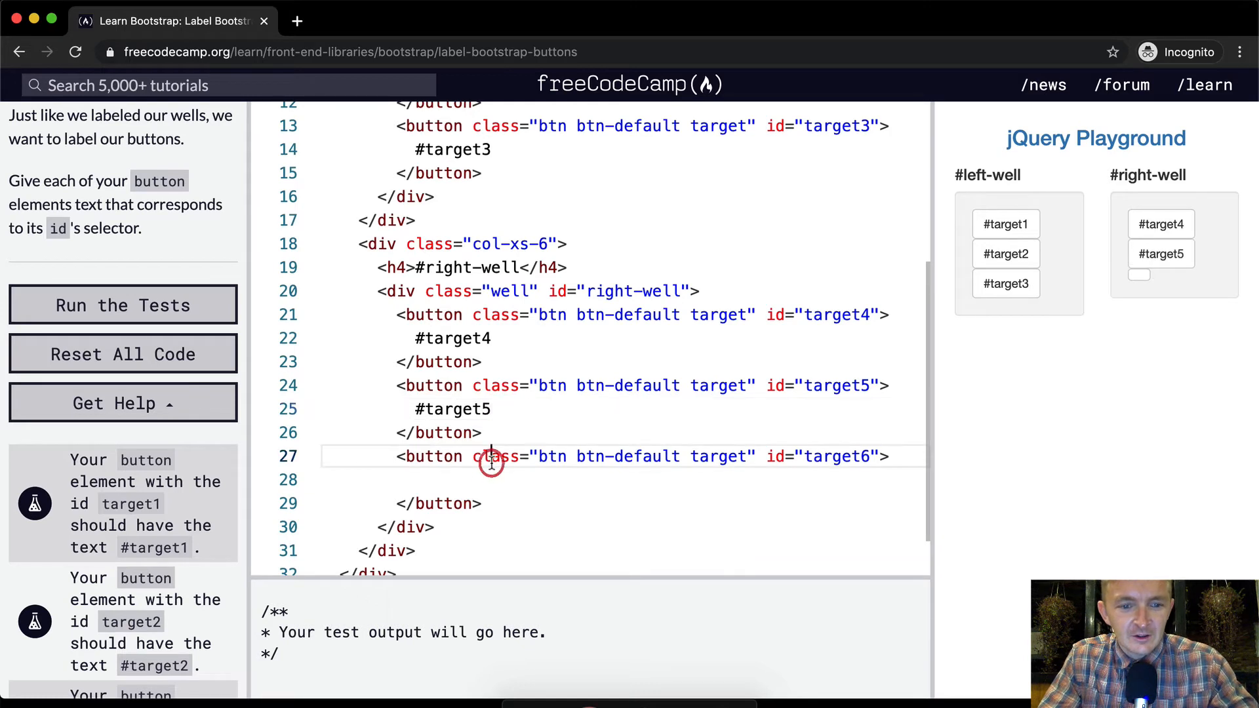
{"action": "type", "text": "#target6"}
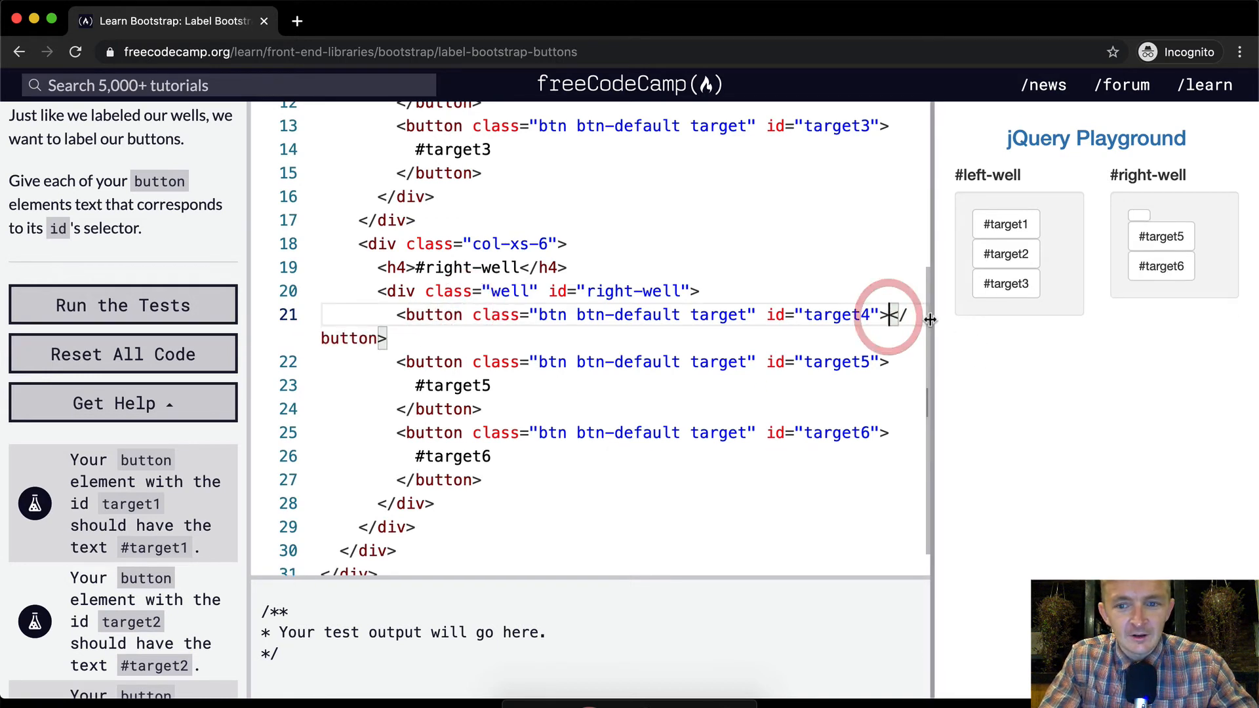
Label the target4 button with #target4 on its own line so all six buttons show their ids
{"action": "type", "text": "#"}
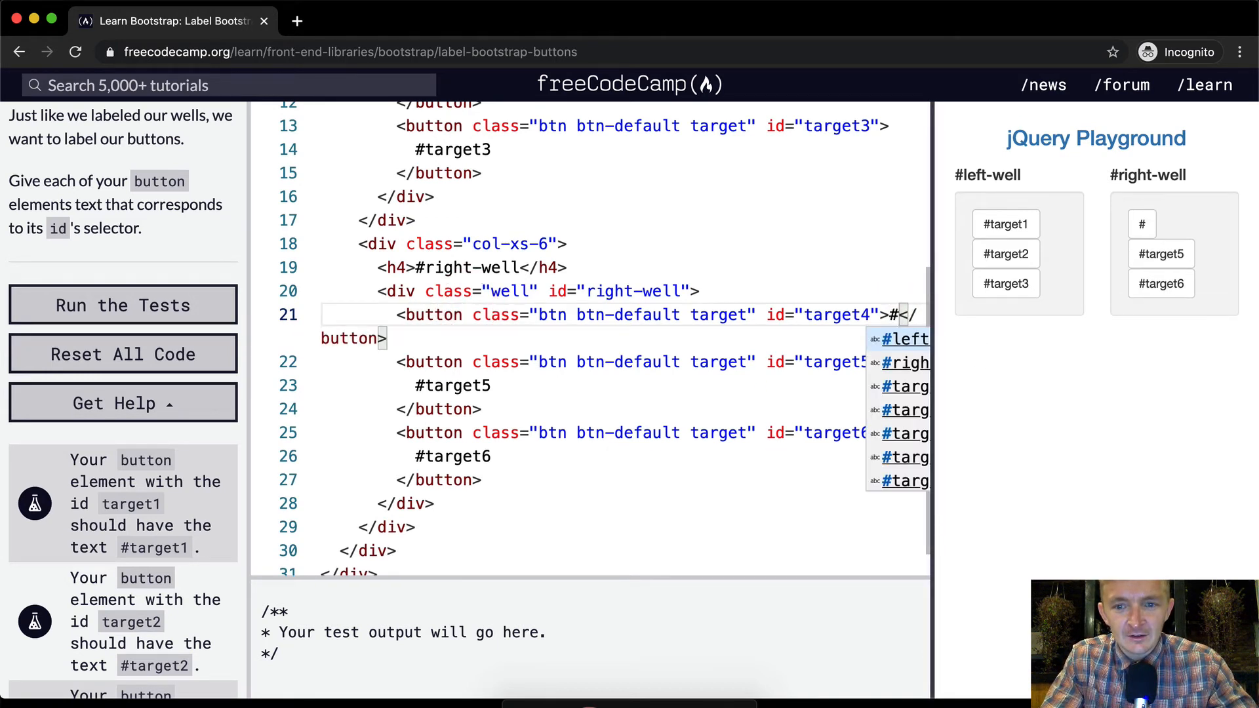
{"action": "type", "text": "#target4"}
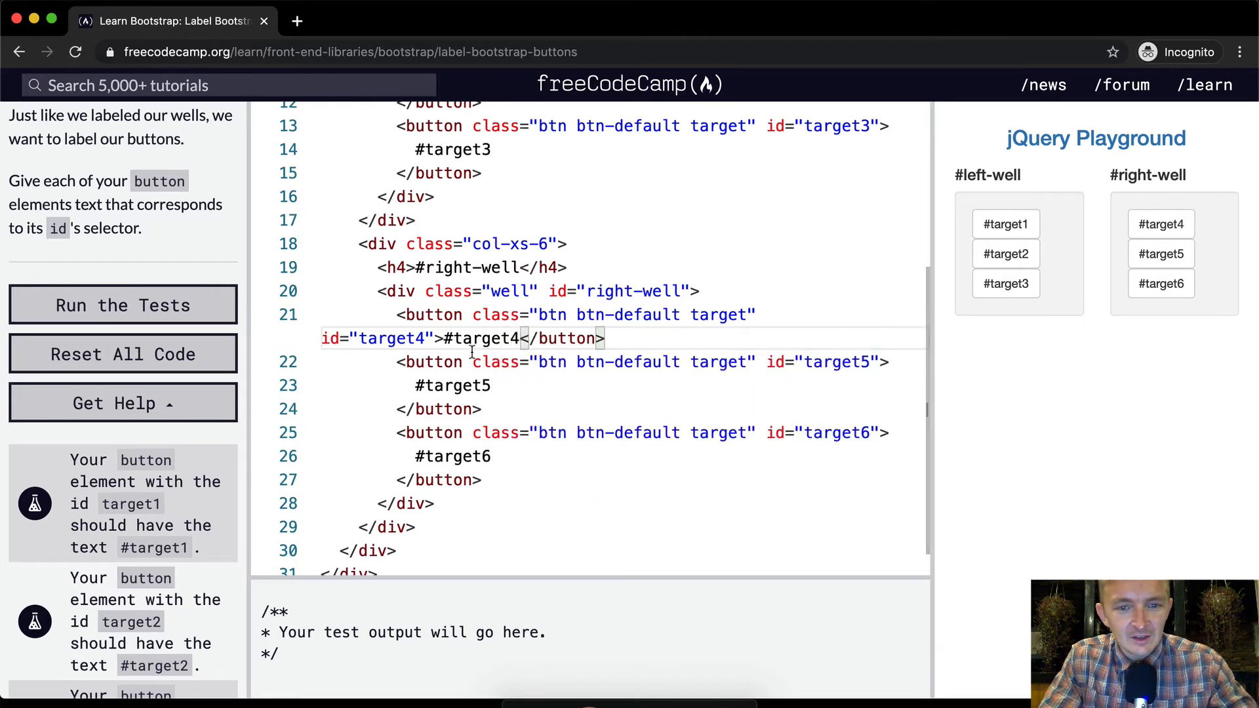
{"action": "key", "text": "Enter"}
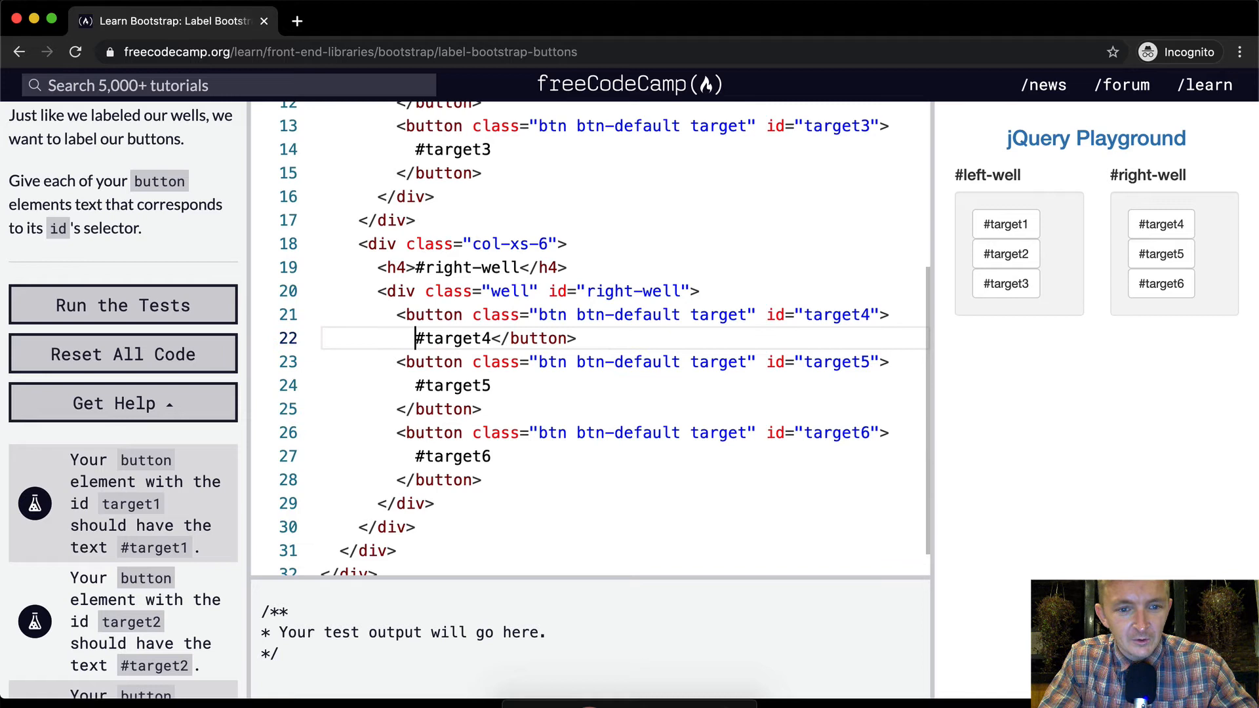
{"action": "key", "text": "enter"}
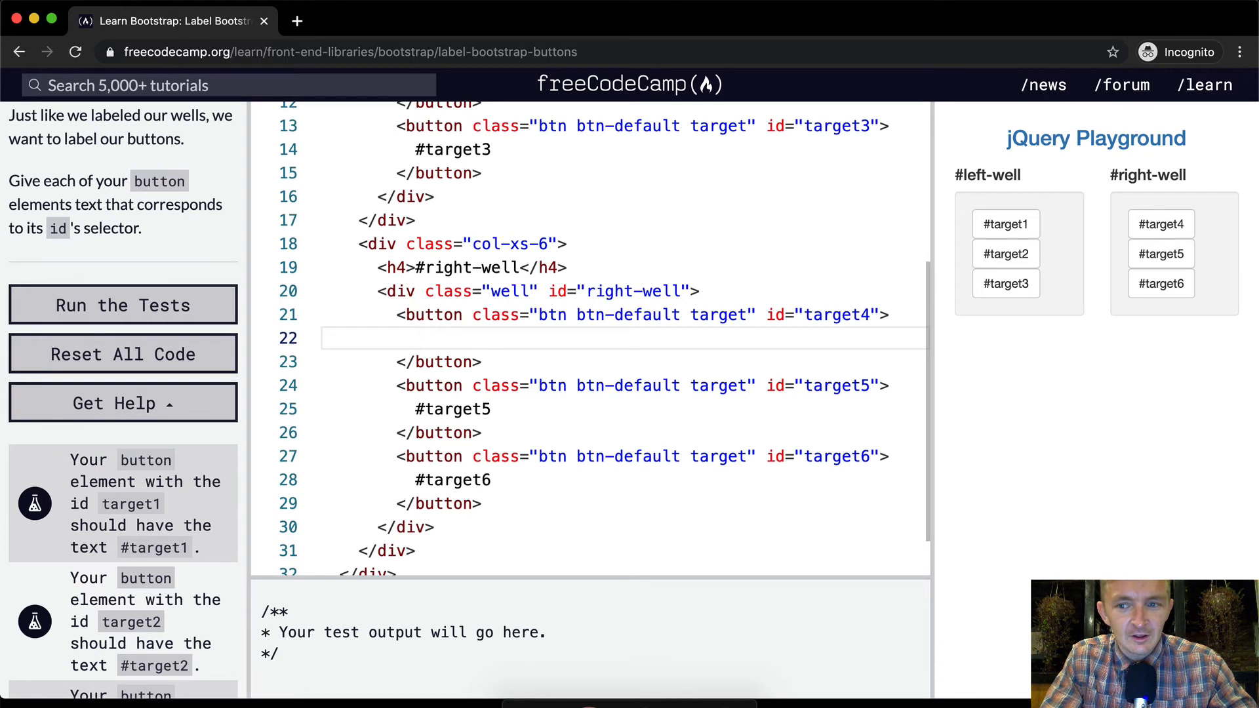
{"action": "type", "text": "#target4"}
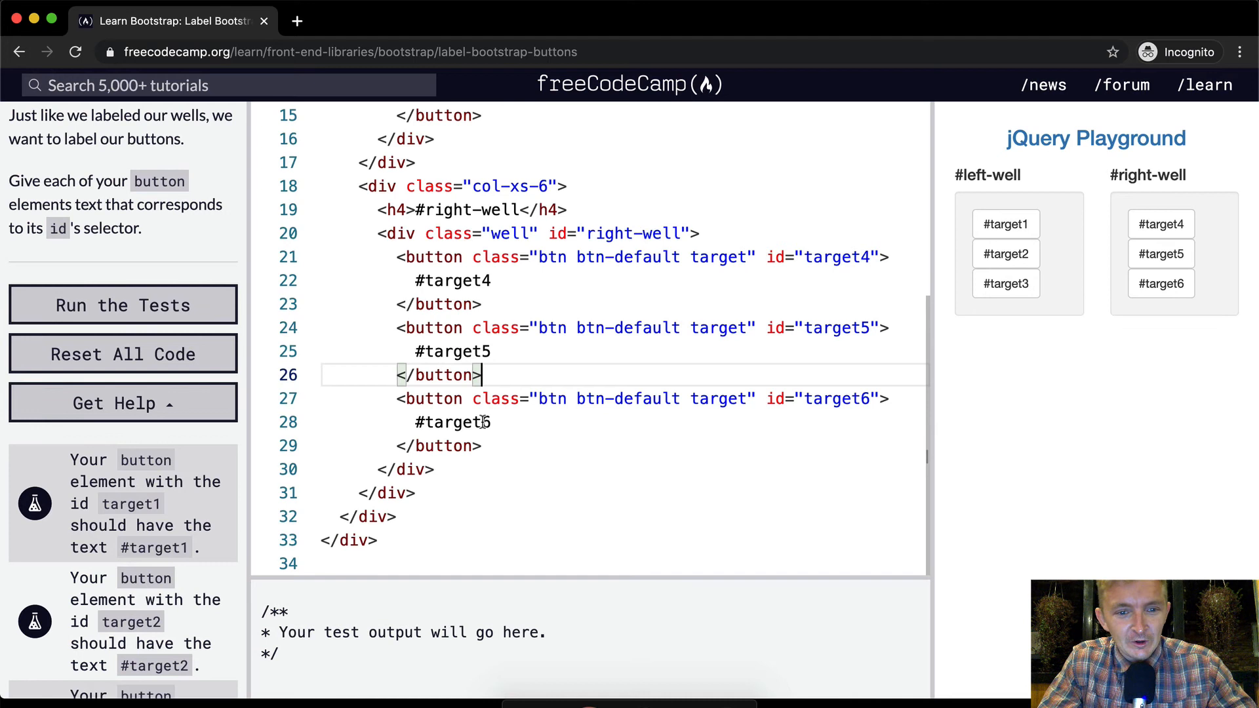
Run the tests and reach the Bodacious! dialog showing Bootstrap 95% complete
{"action": "left_click", "coordinate": [454, 420]}
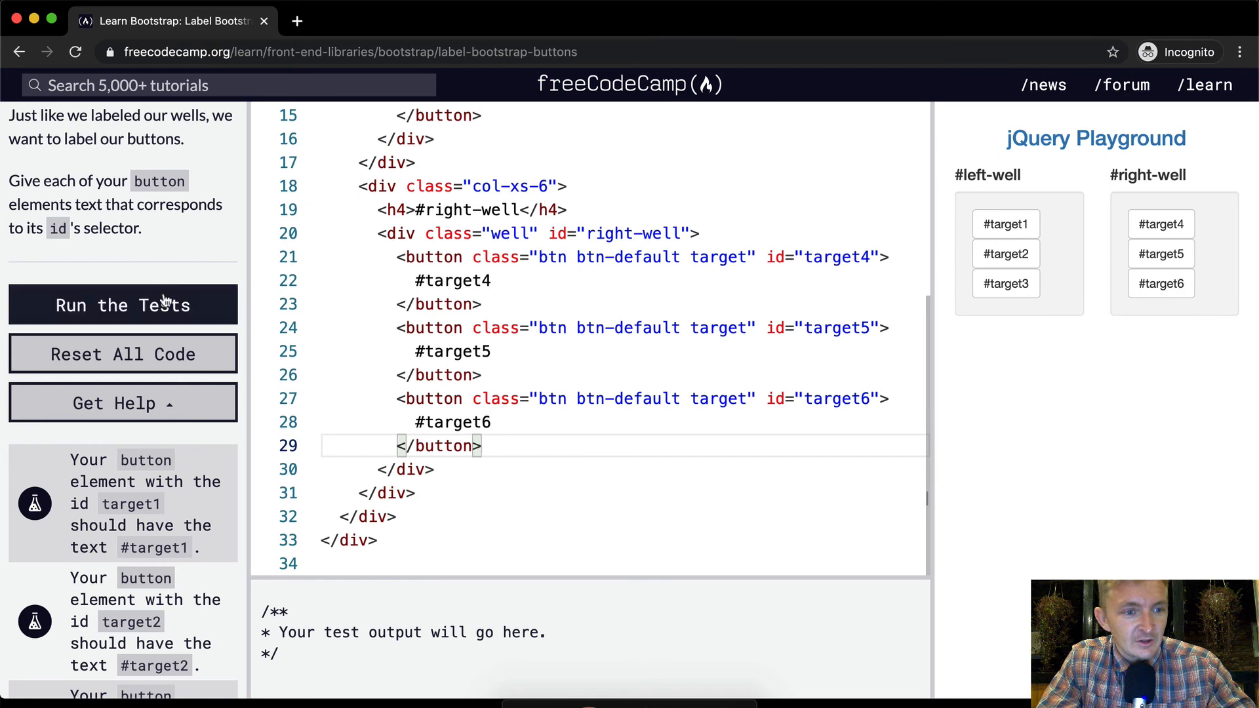
{"action": "left_click", "coordinate": [124, 305]}
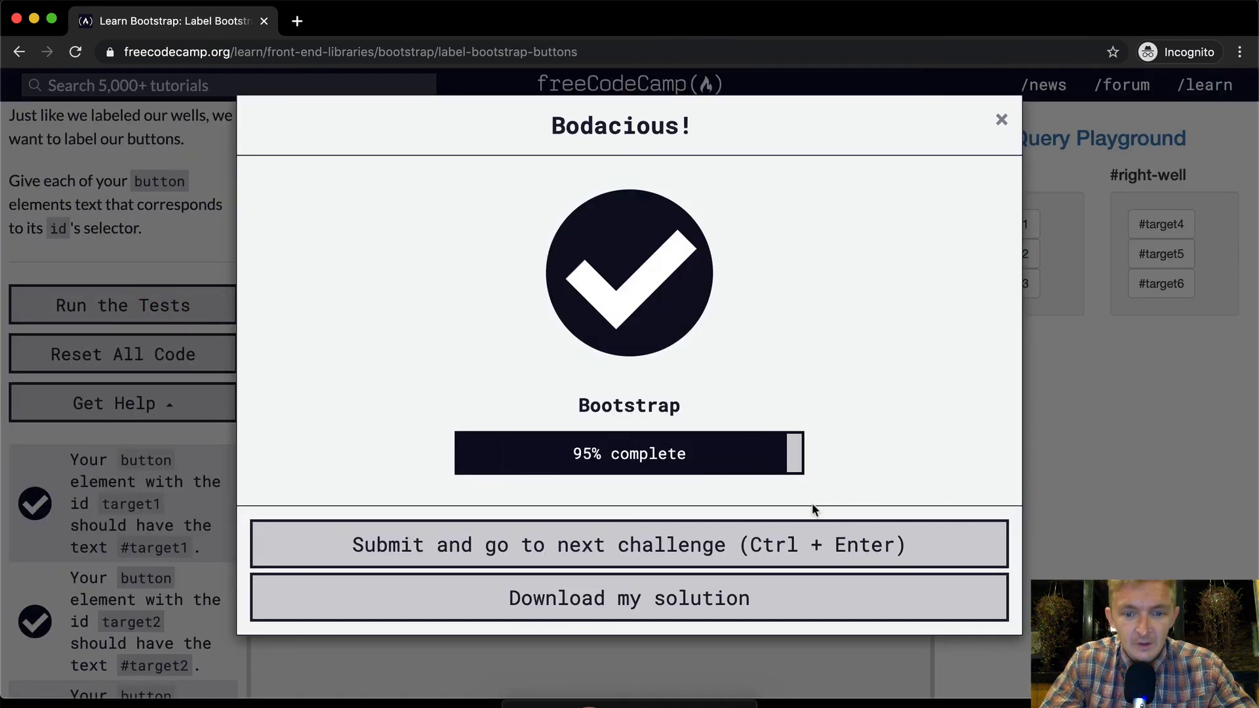